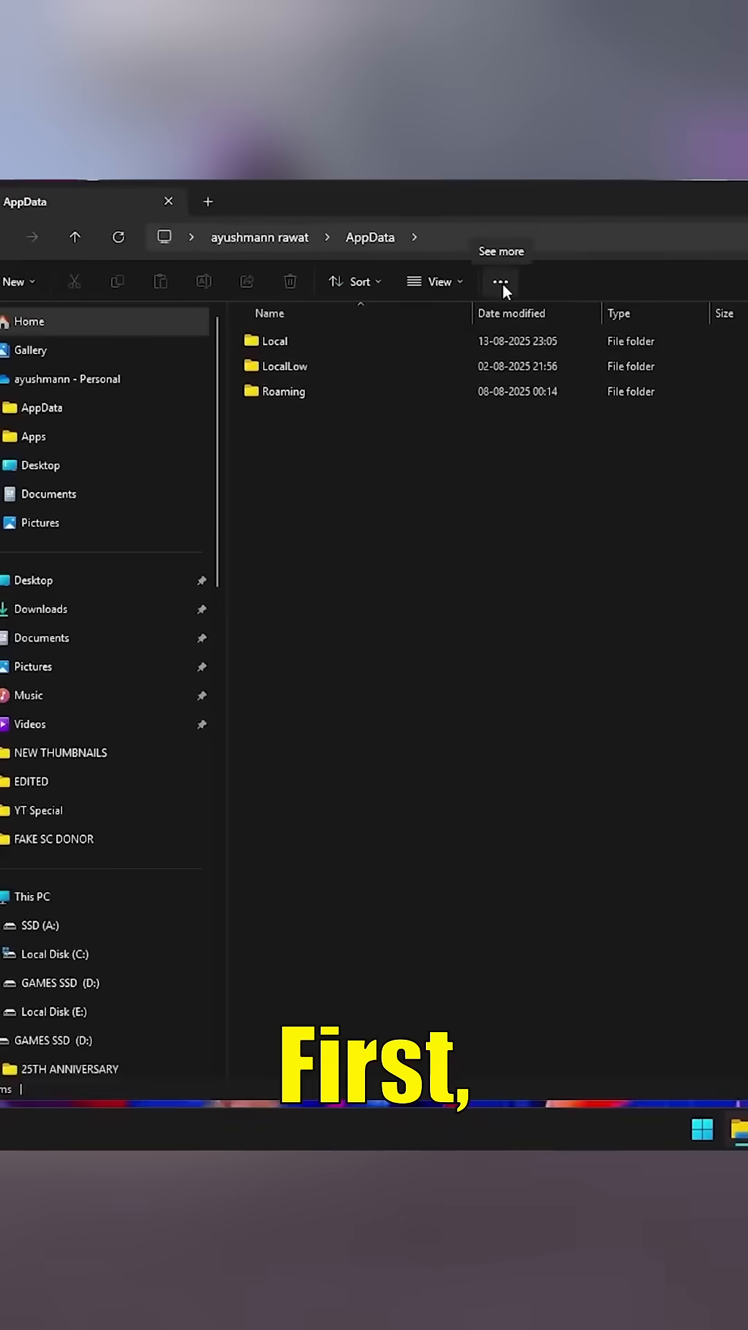
- Close Valorant's General settings menu and resume the match with the rifle equipped
{"action": "left_click", "coordinate": [500, 281]}
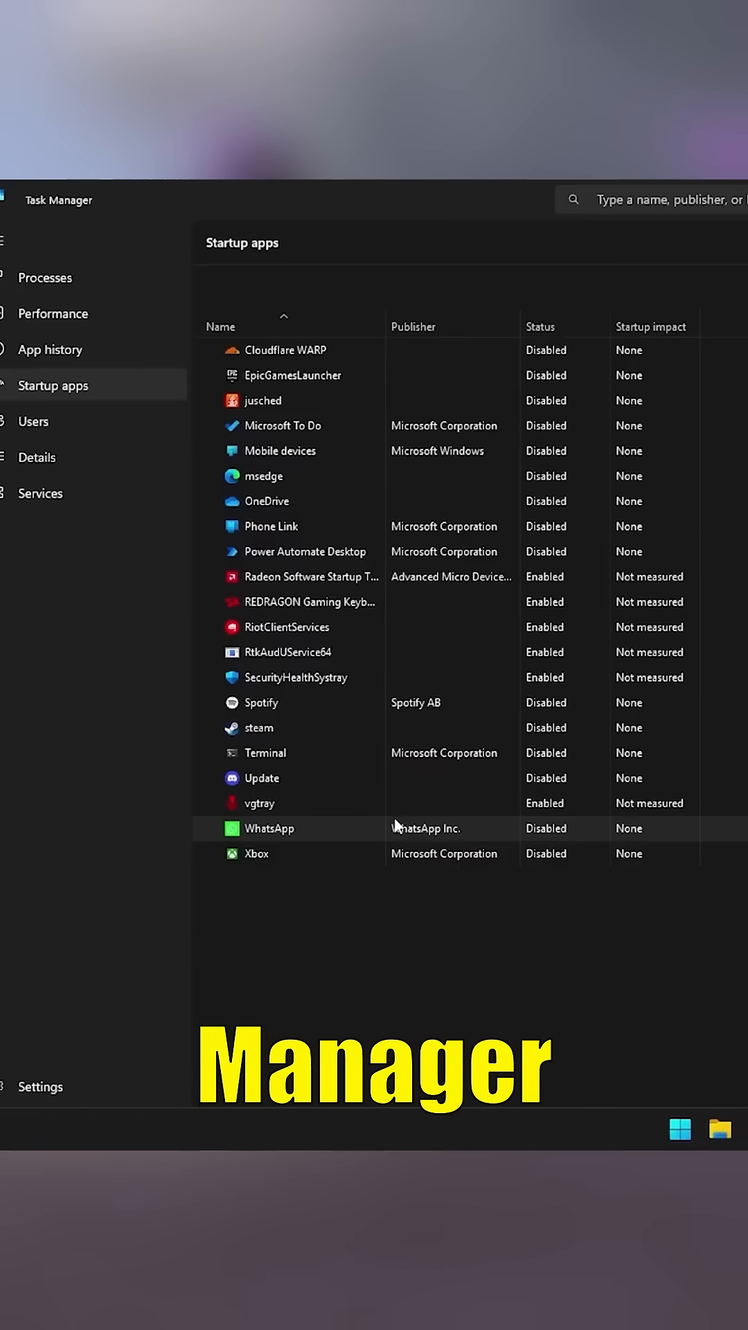
{"action": "left_click", "coordinate": [36, 457]}
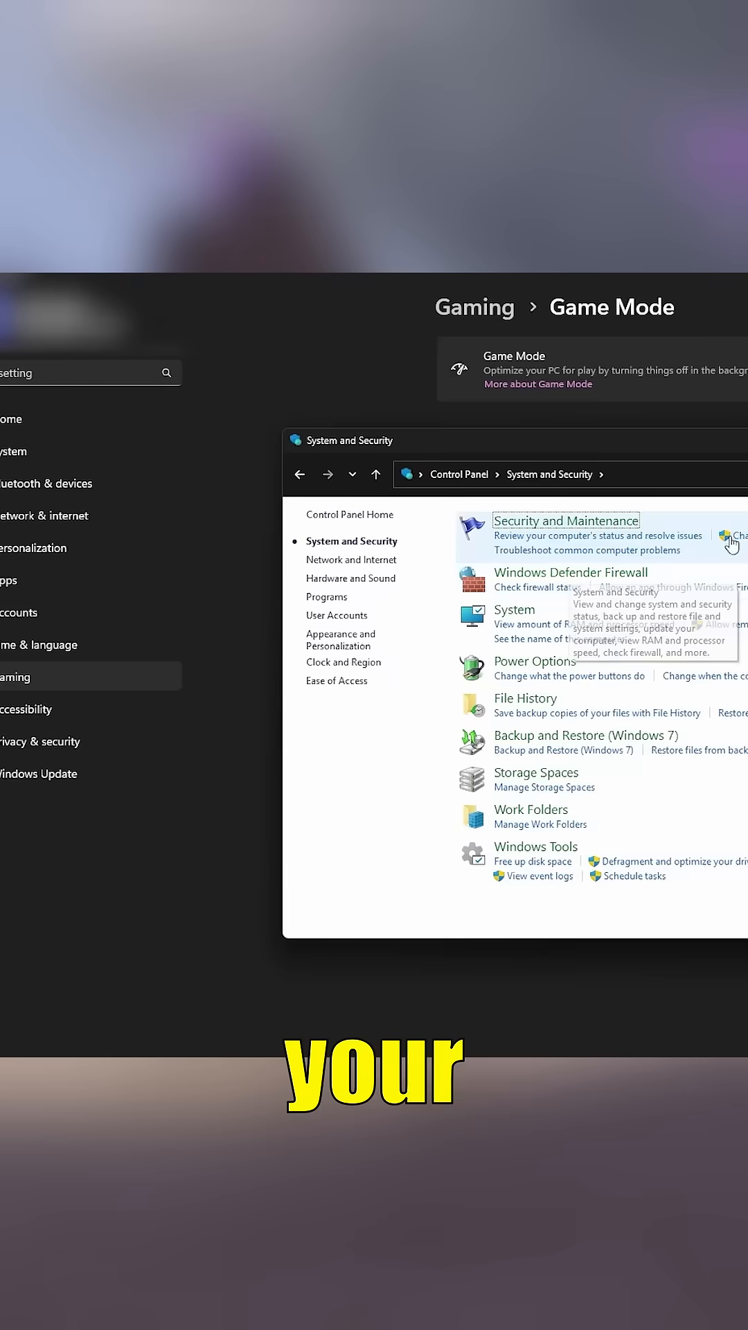
{"action": "mouse_move", "coordinate": [551, 668]}
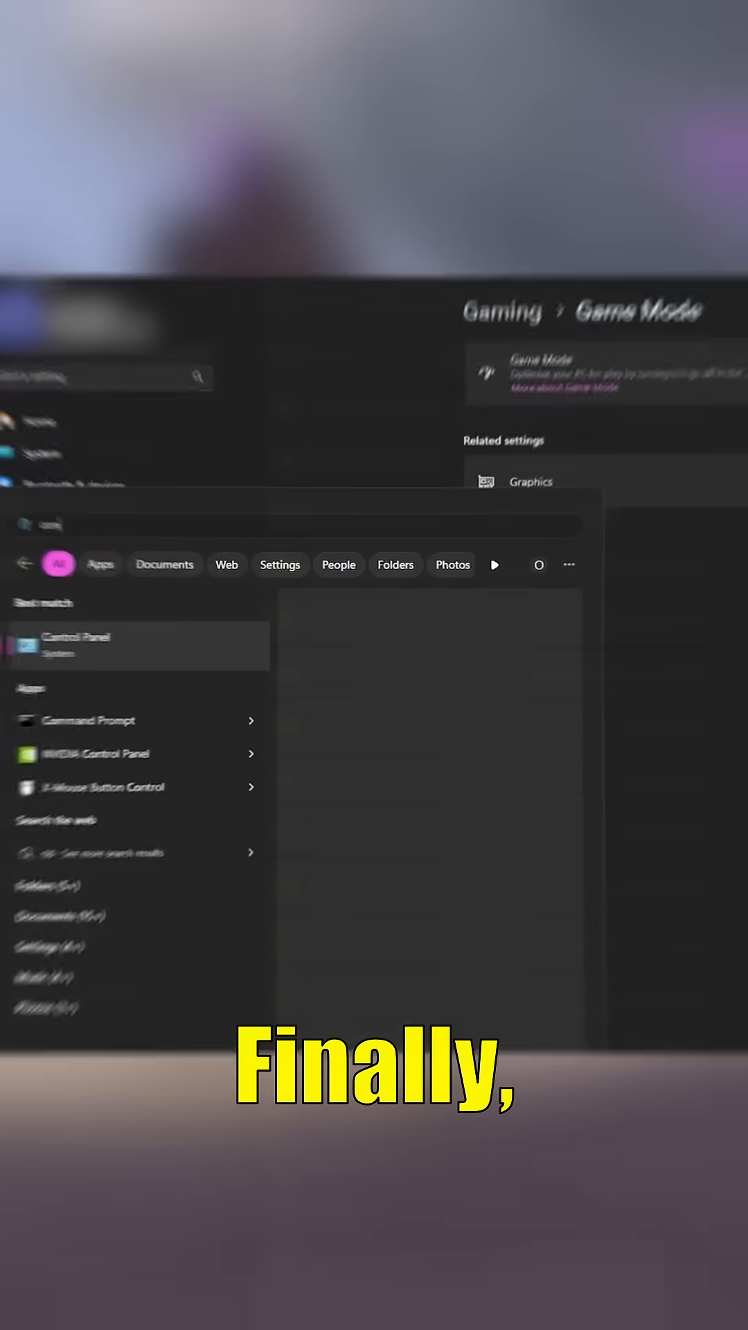
{"action": "left_click", "coordinate": [76, 644]}
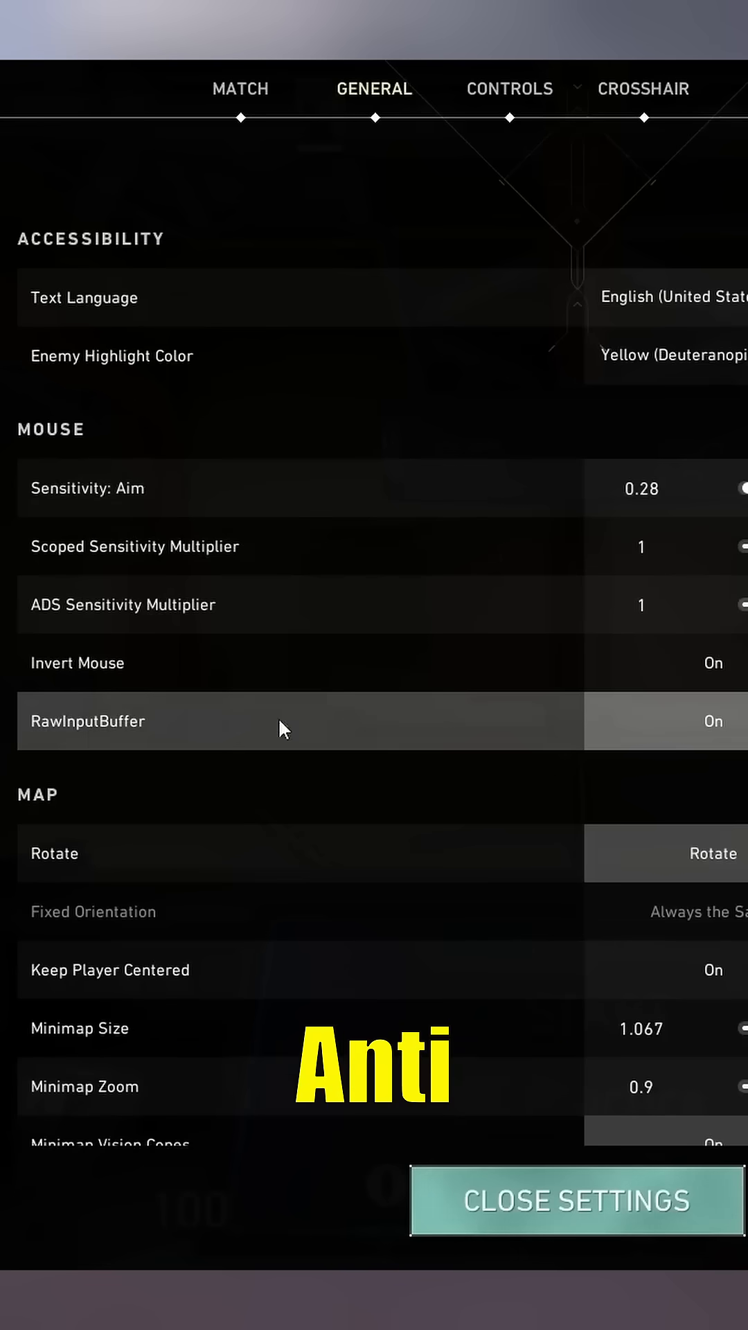
{"action": "left_click", "coordinate": [577, 1201]}
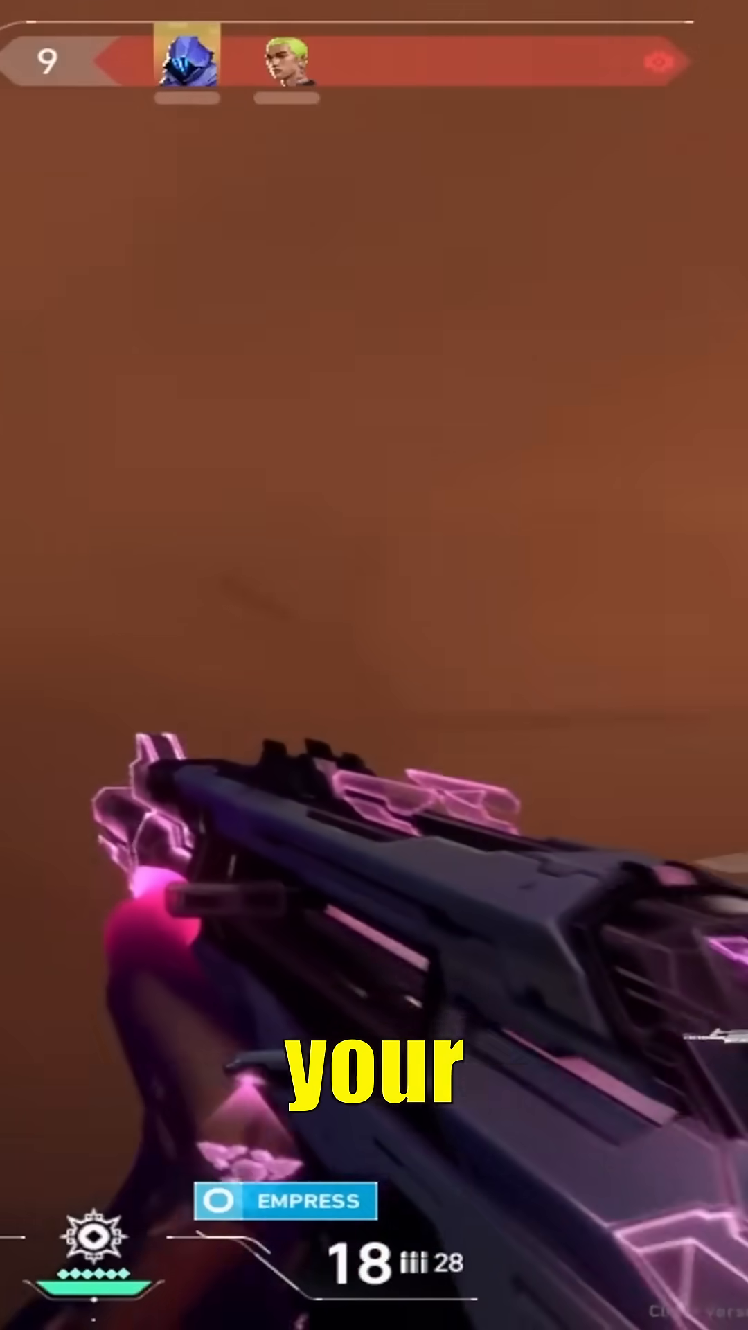